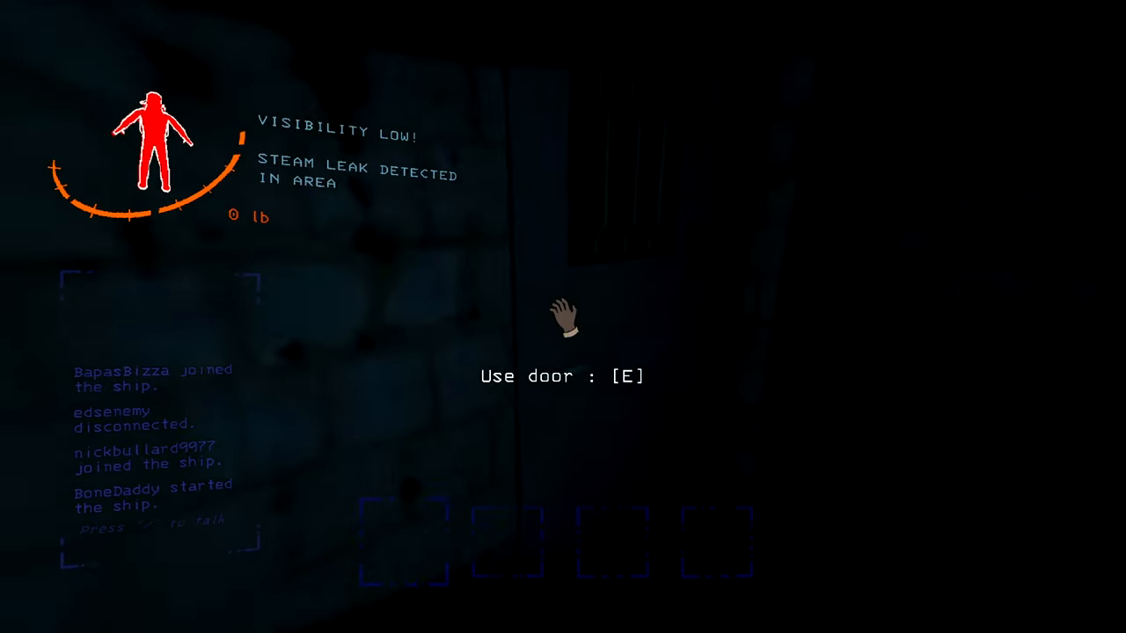
pyautogui.press('e')
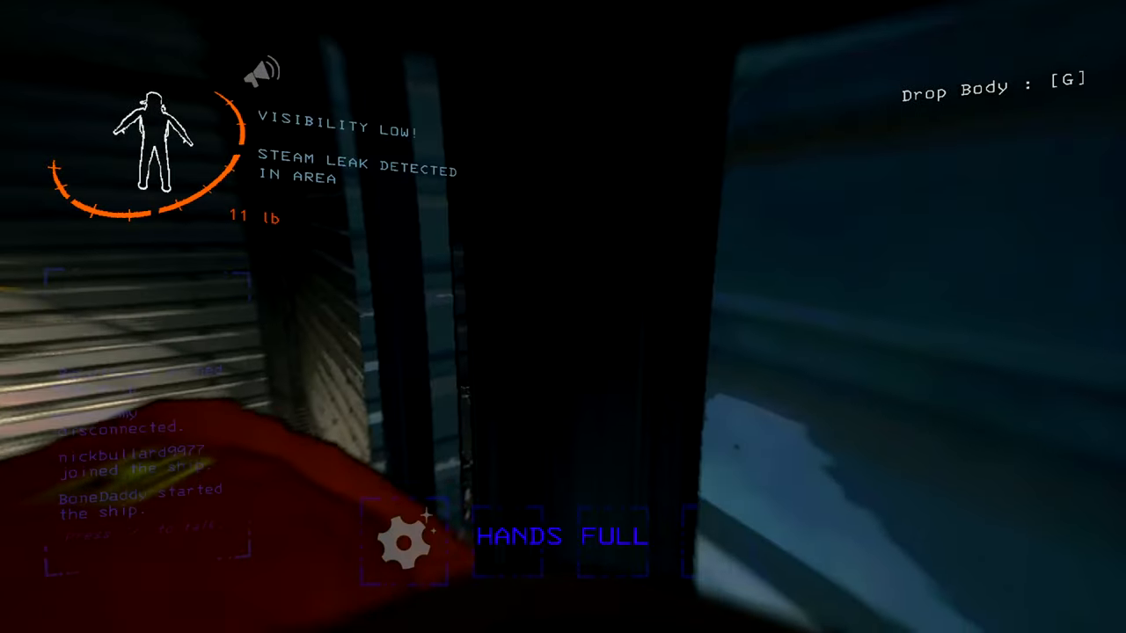
pyautogui.press('g')
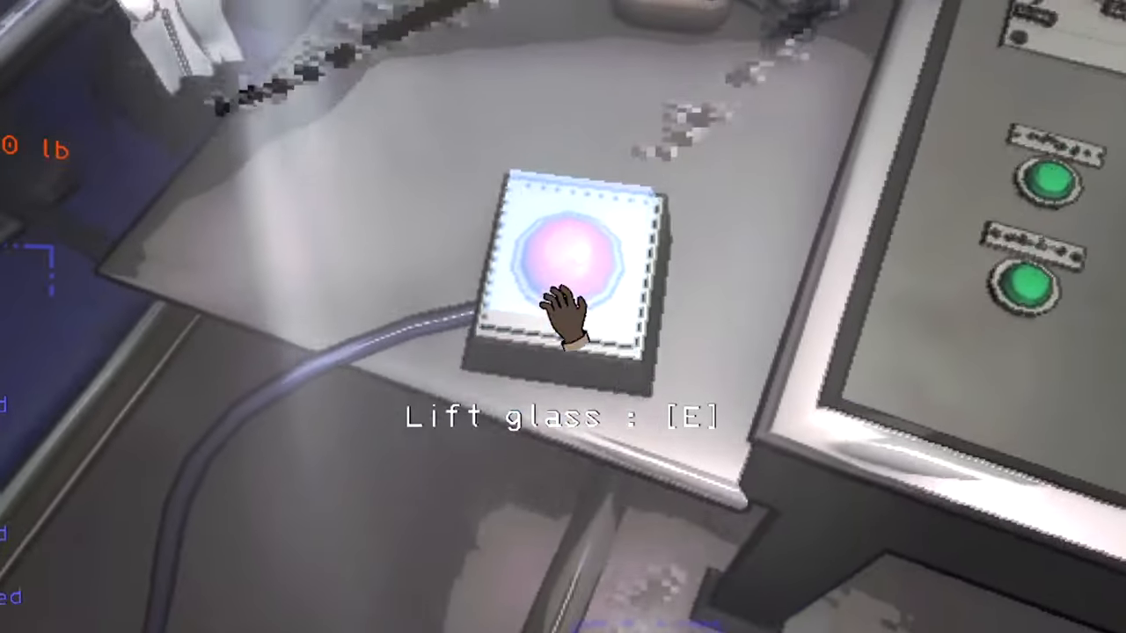
pyautogui.press('e')
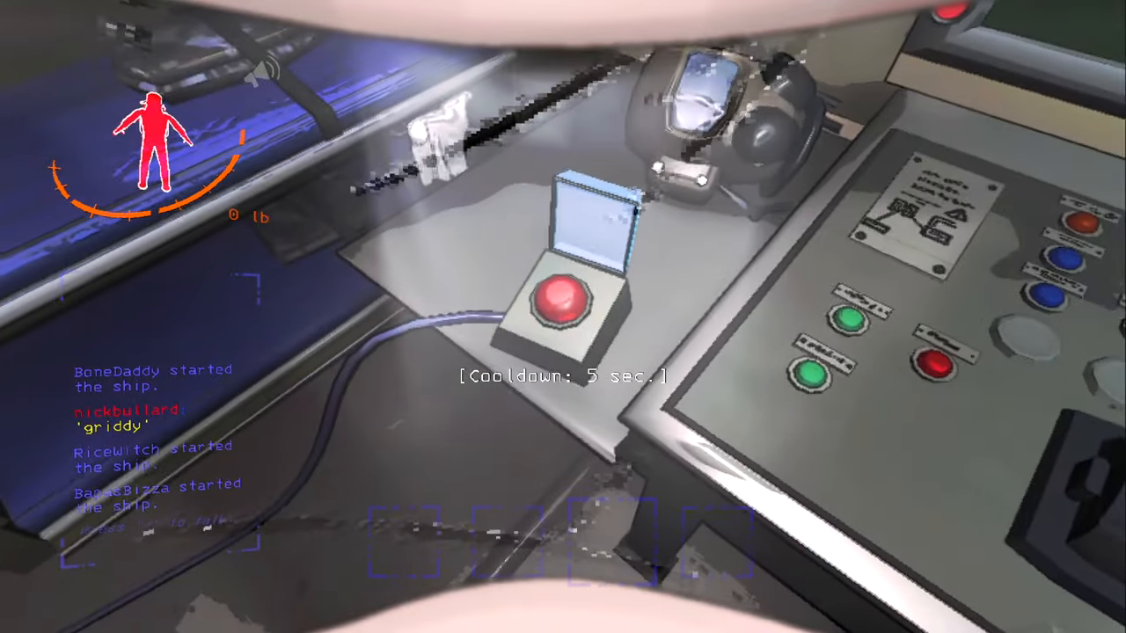